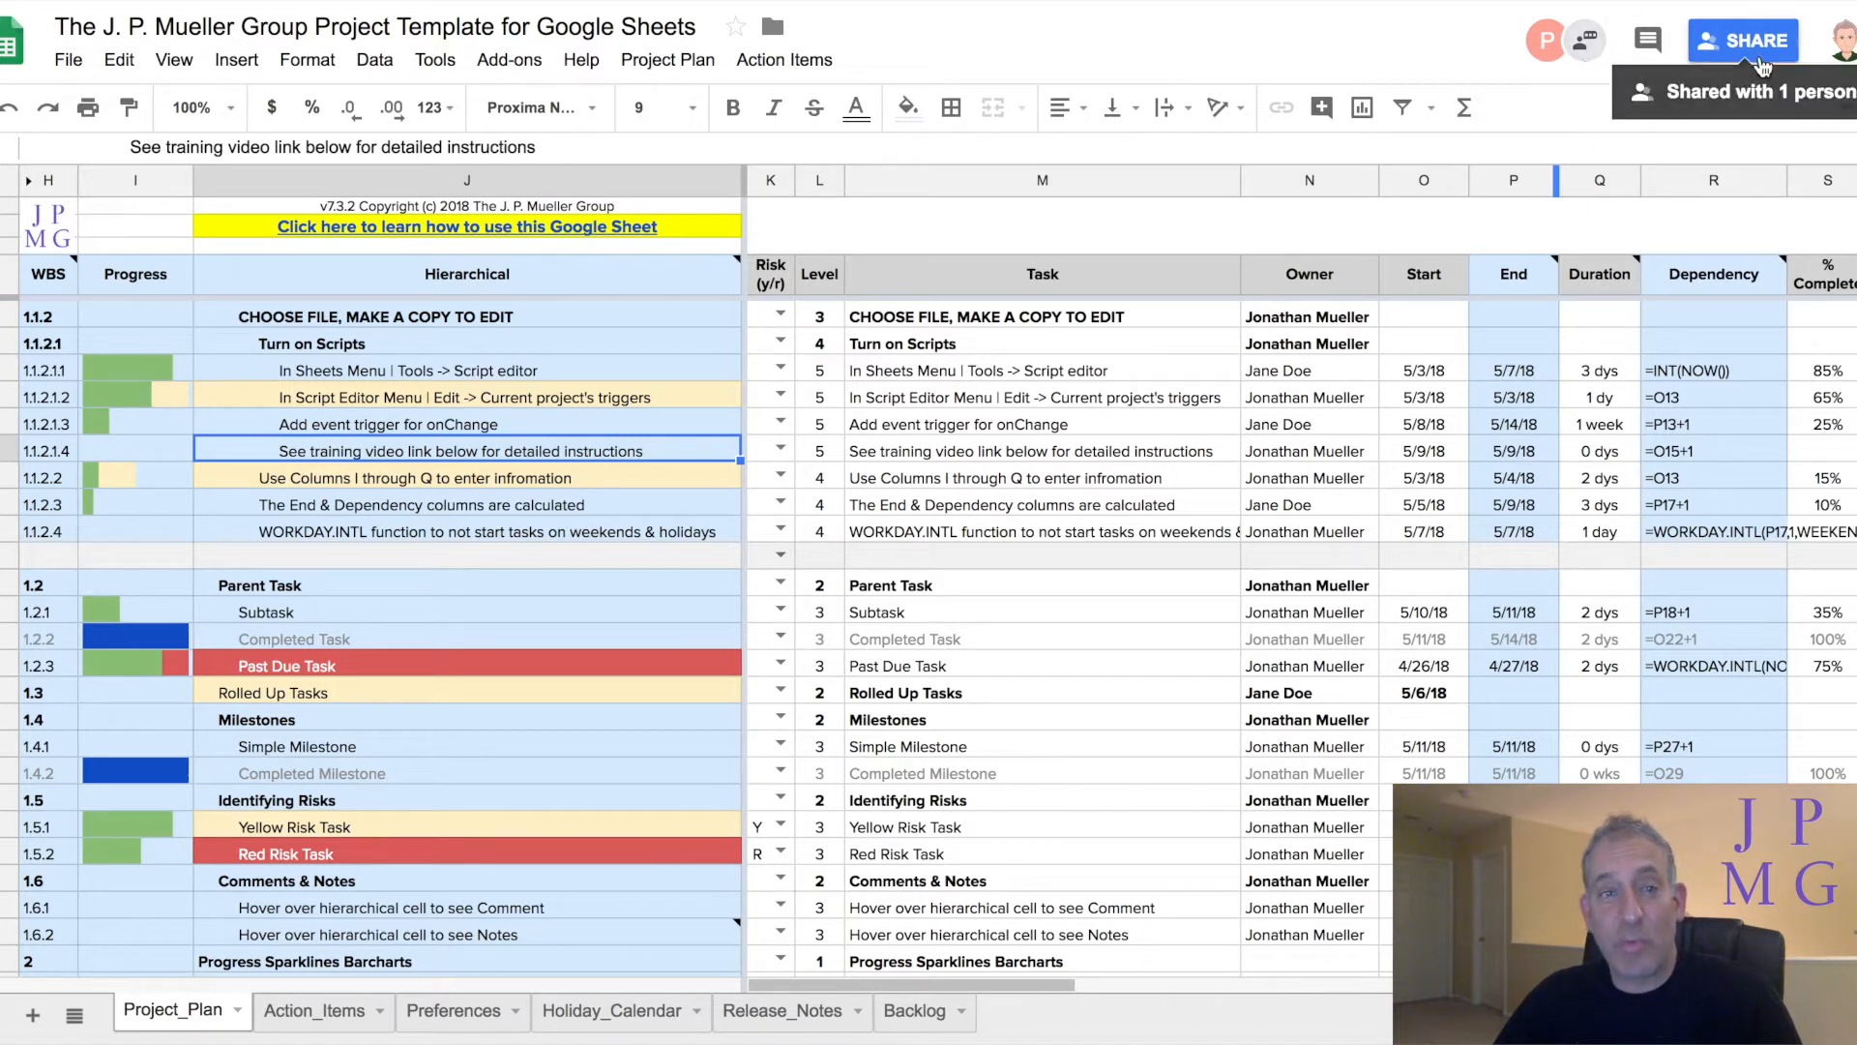
mouse_move(1667, 144)
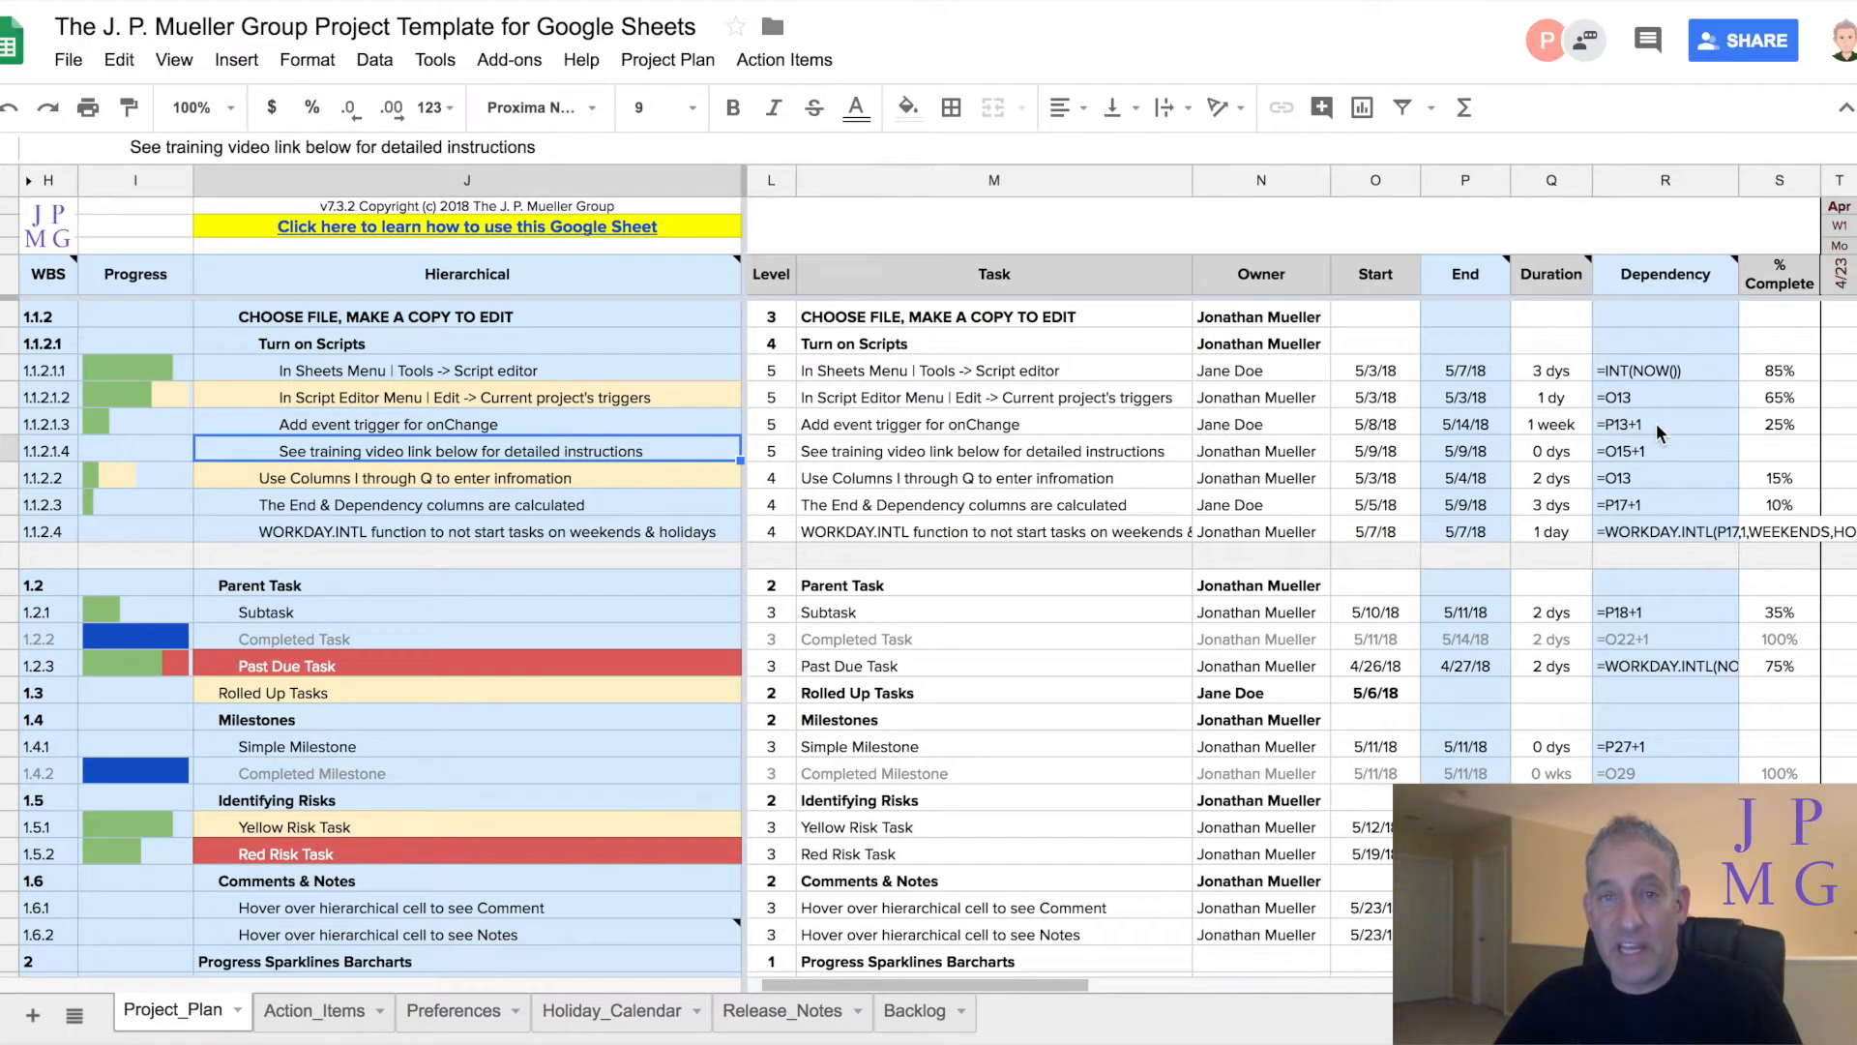
Scroll right past the Task, Owner and Dependency columns to show the Gantt timeline
scroll(right, 3)
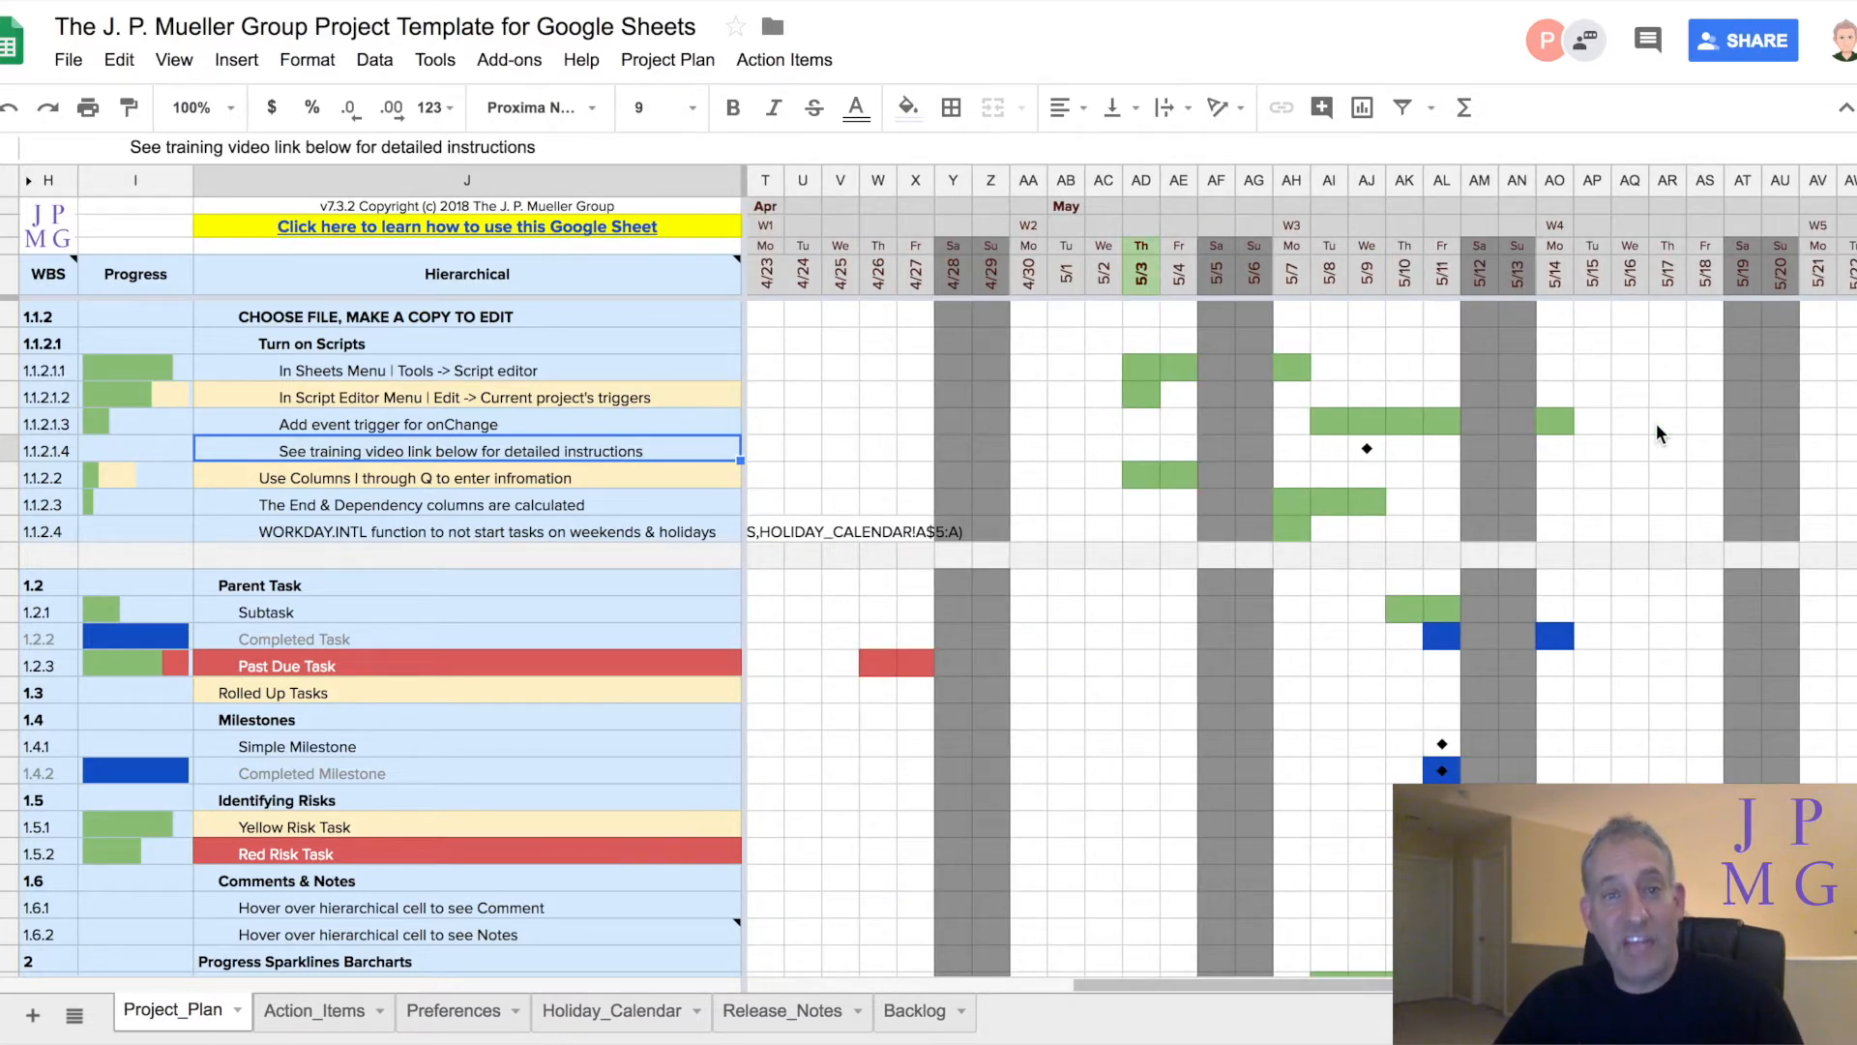
mouse_move(1272, 294)
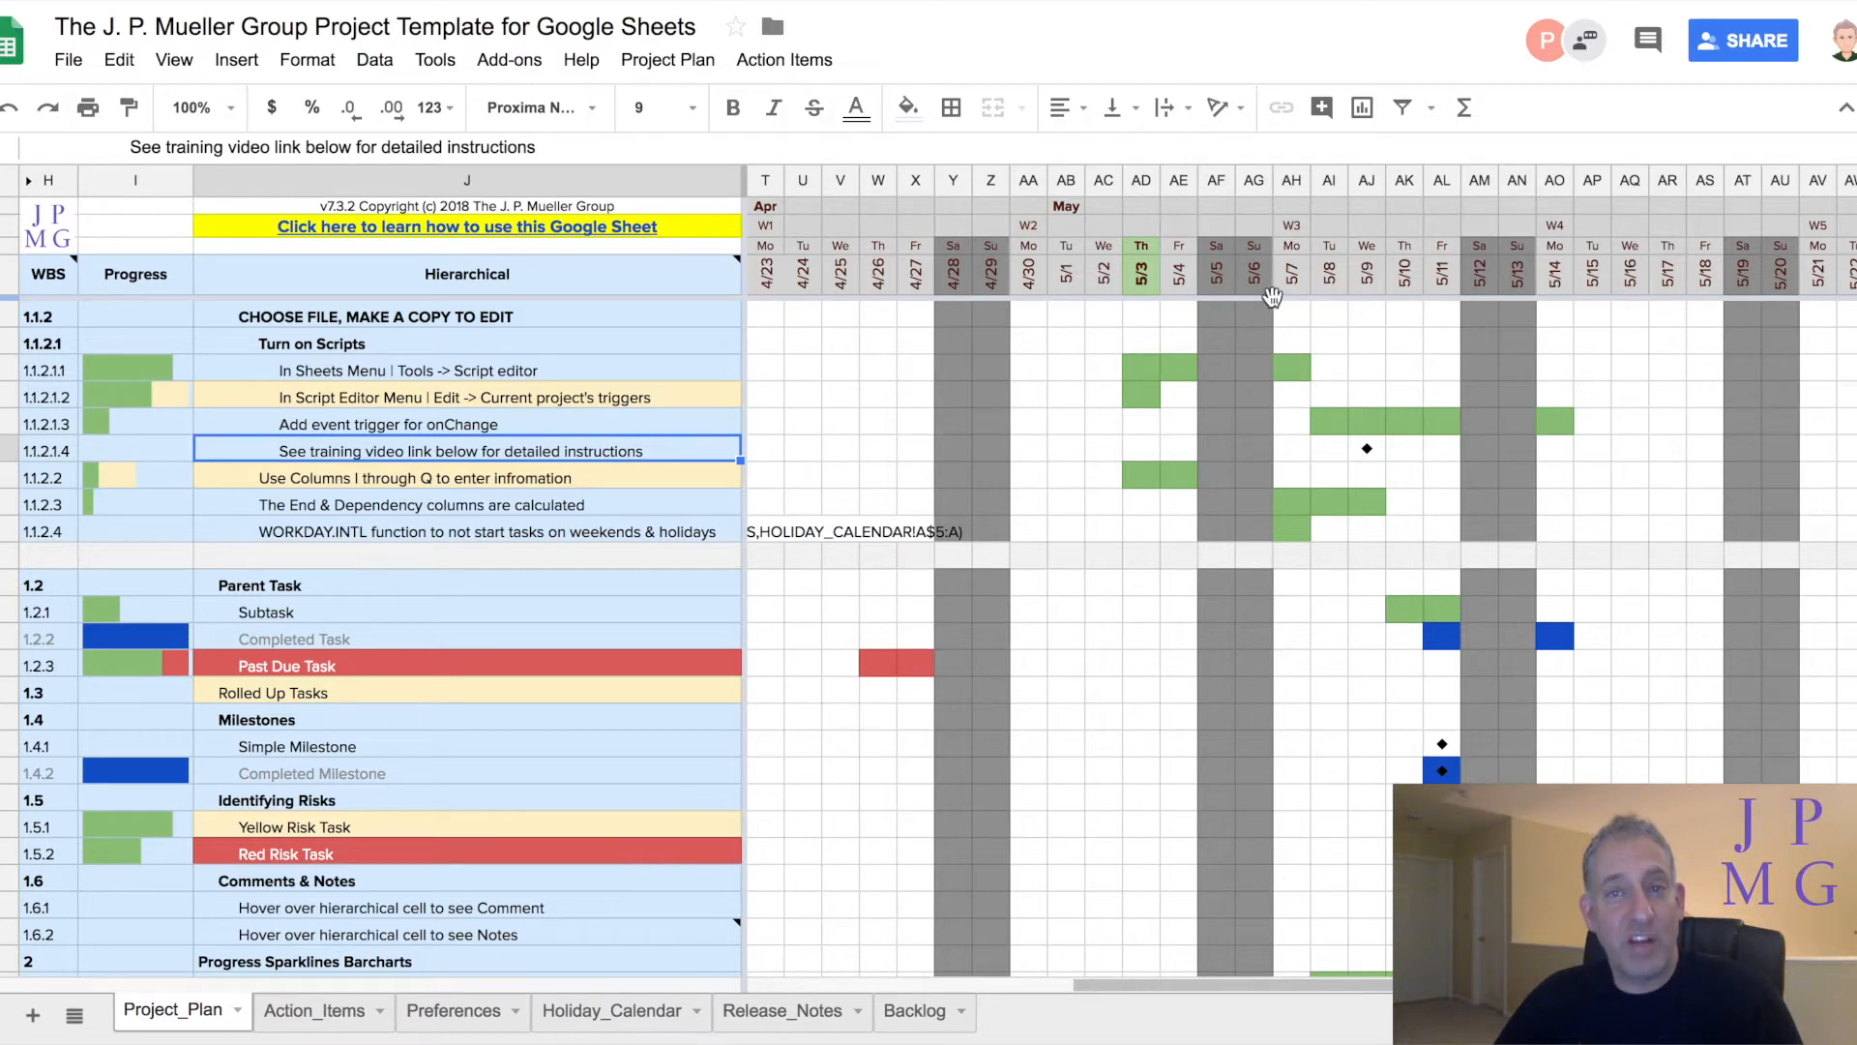
mouse_move(615, 881)
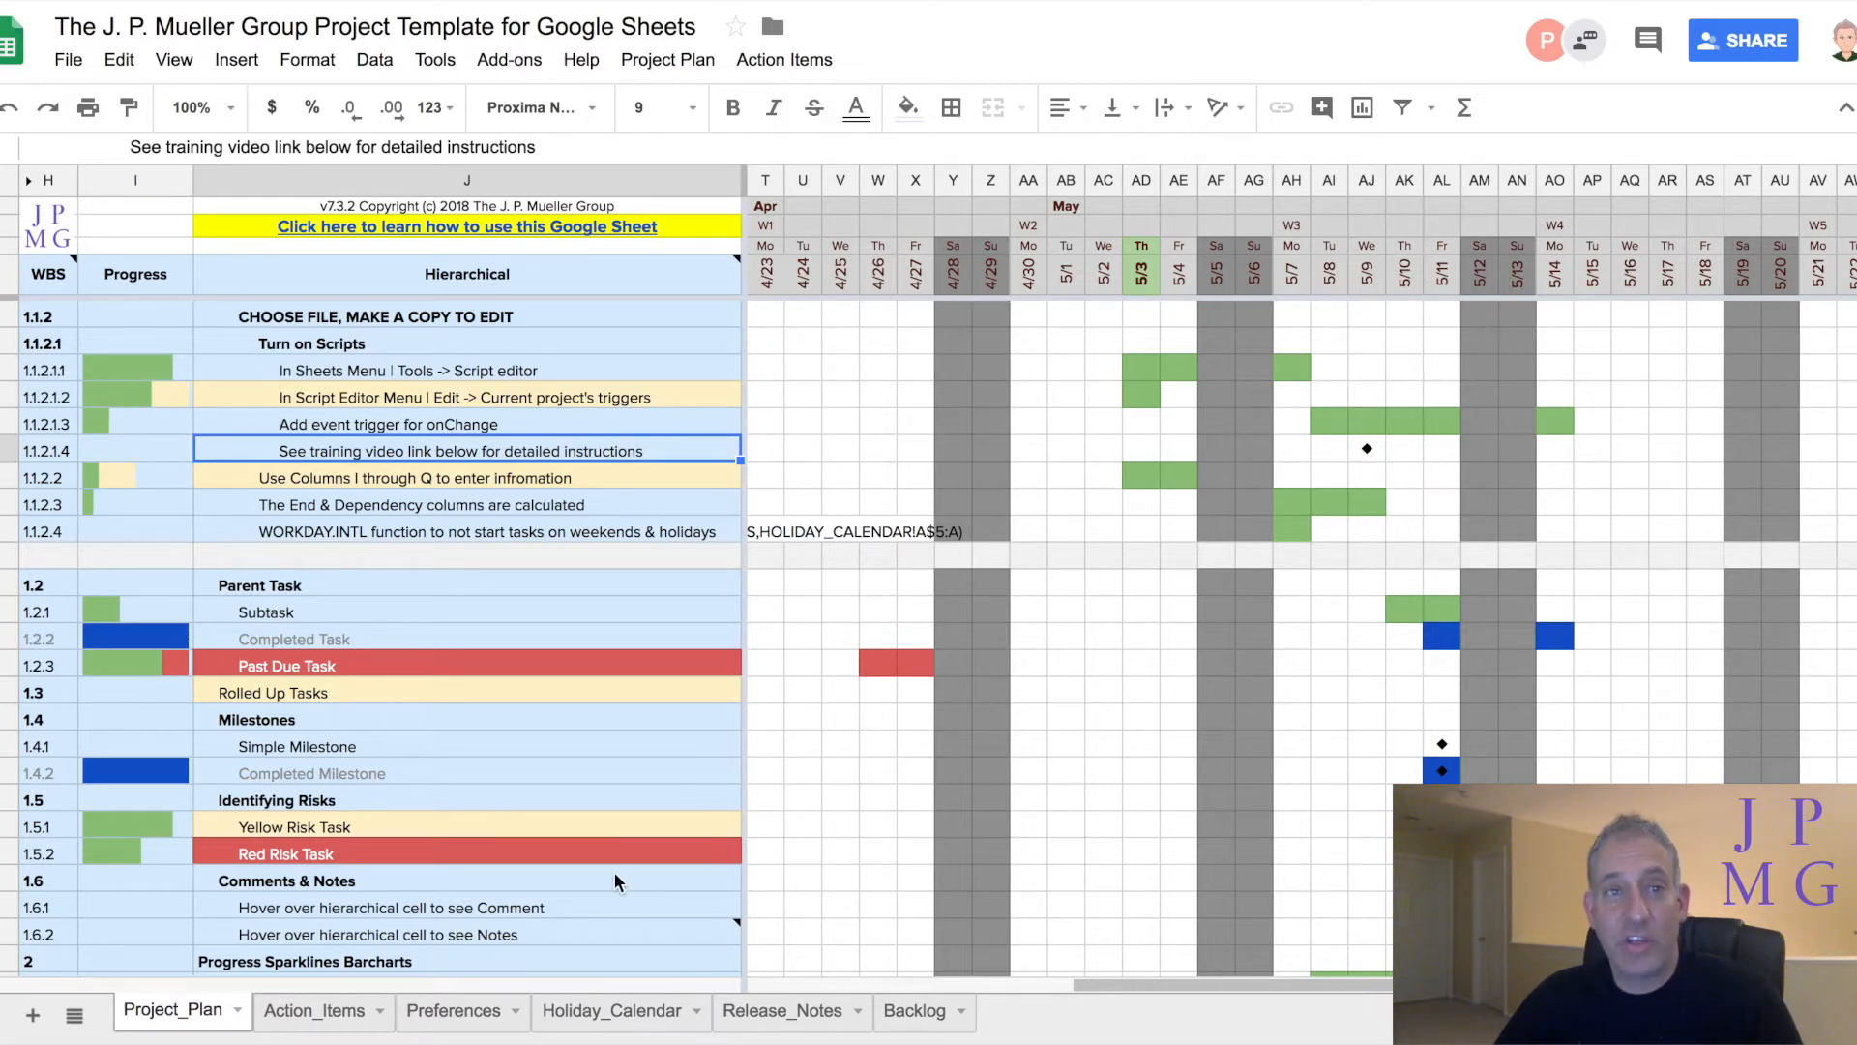
click(452, 1010)
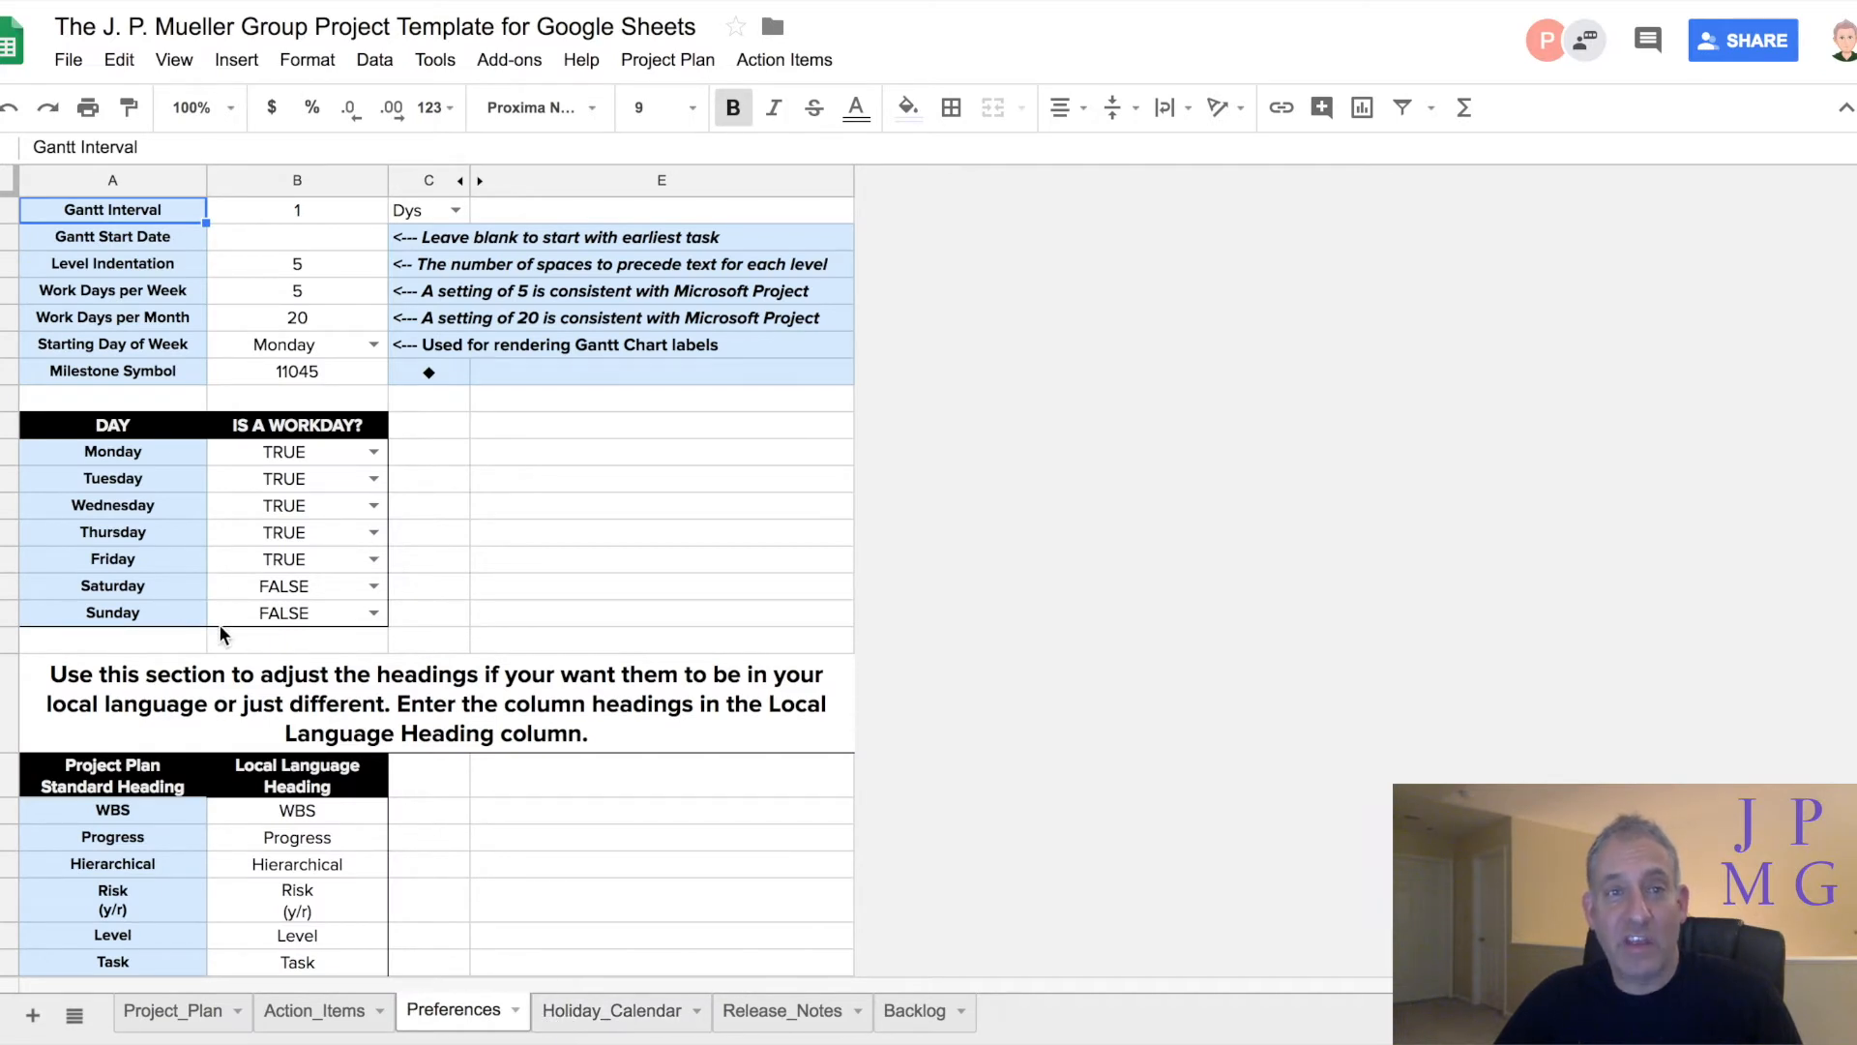
click(608, 1009)
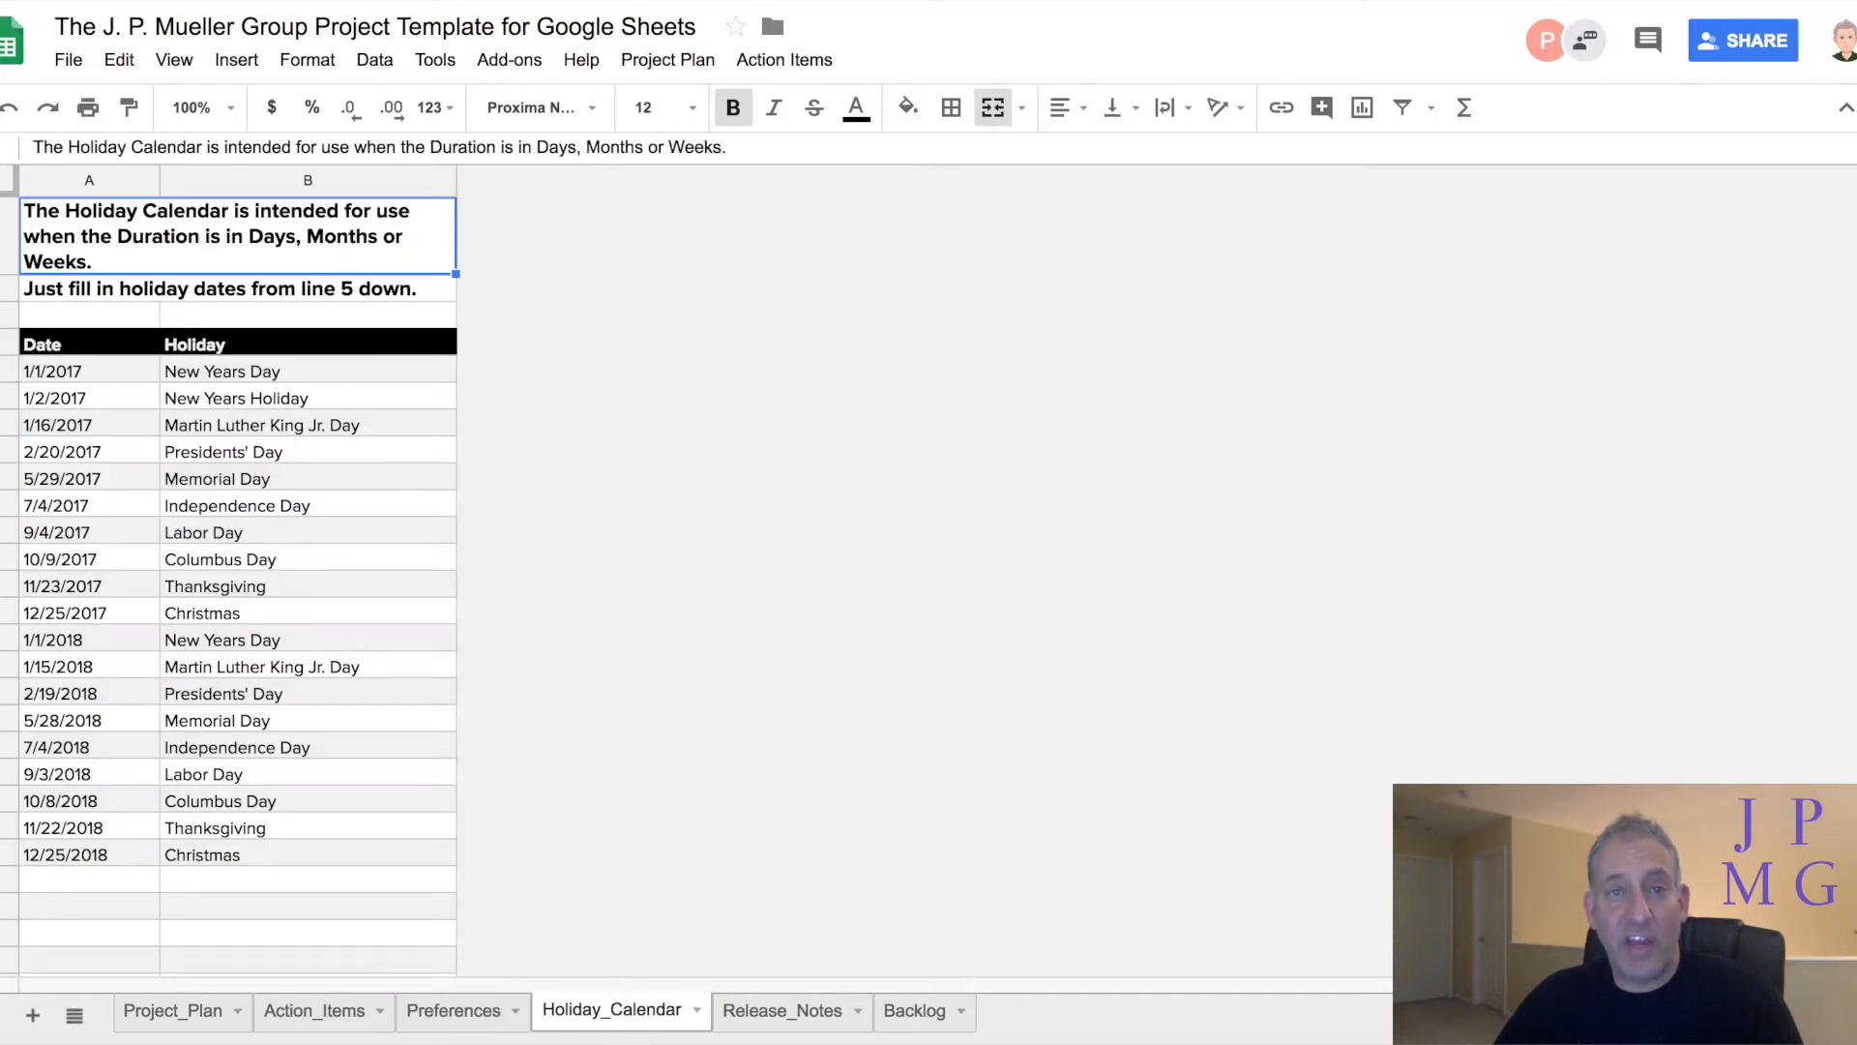
click(173, 1010)
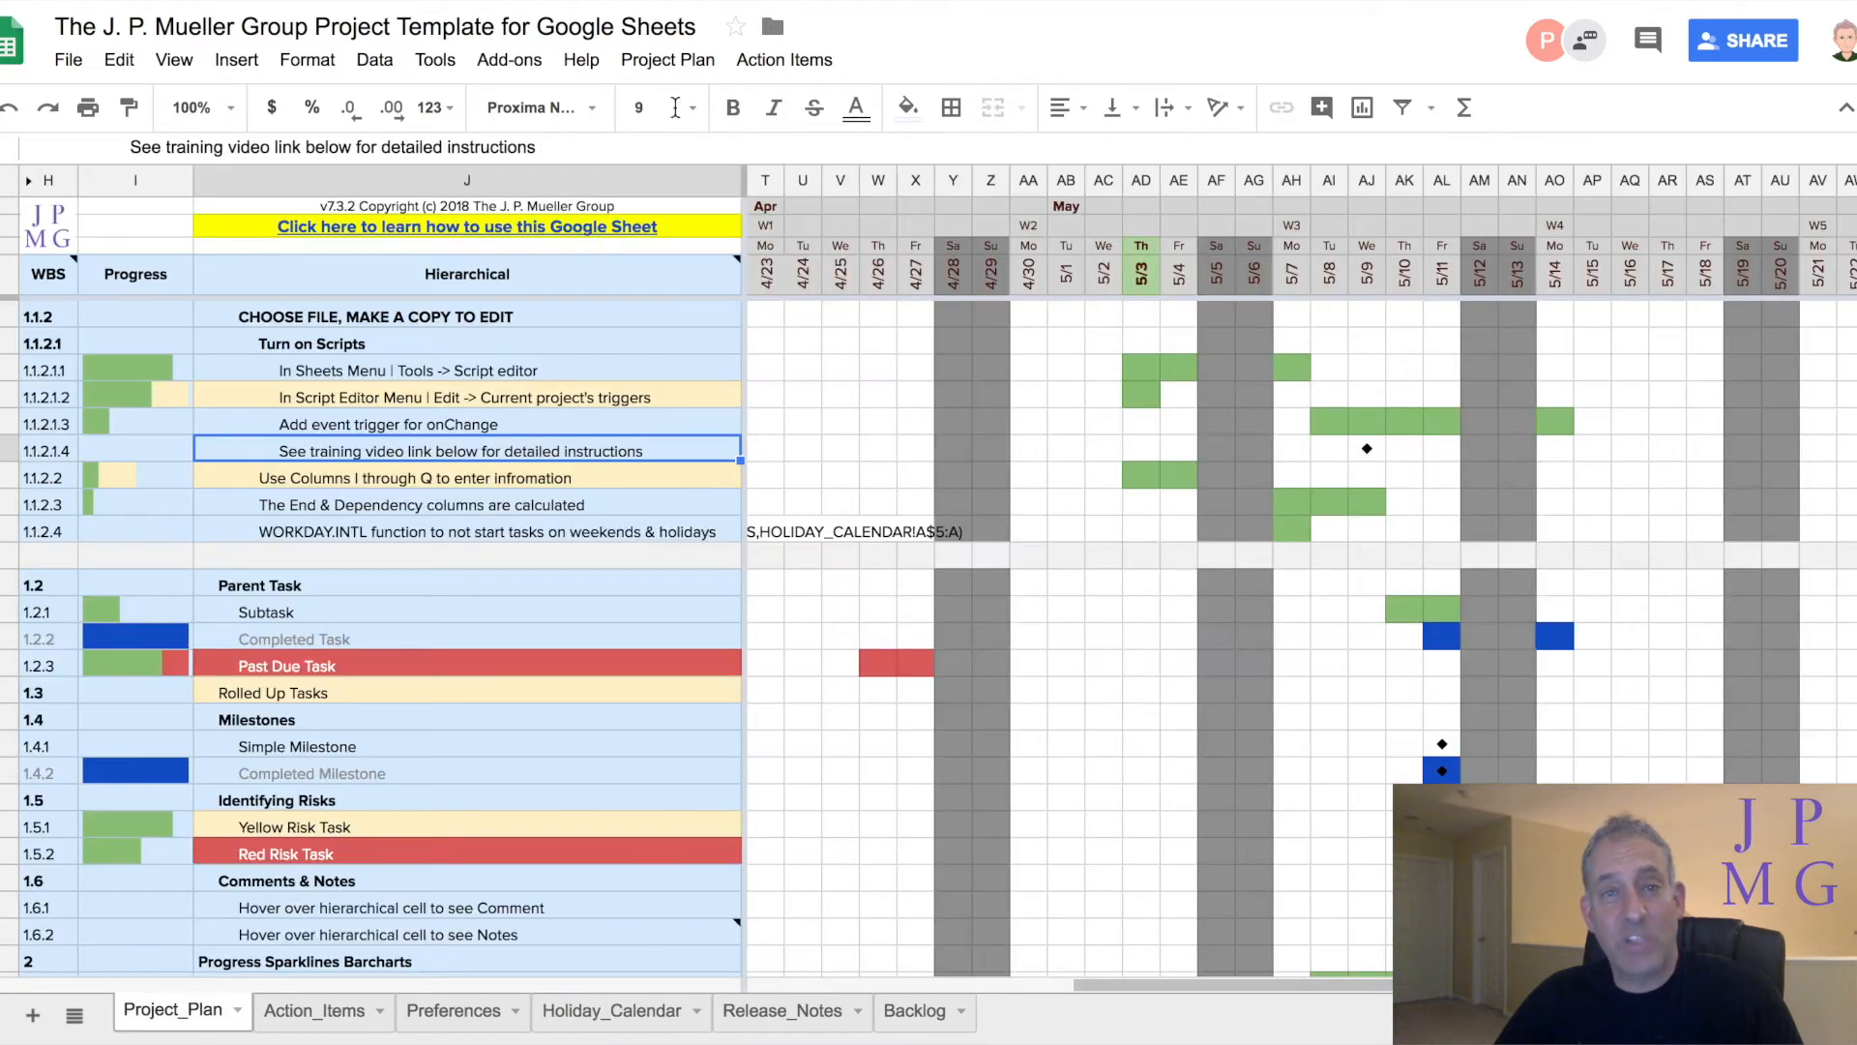
click(666, 59)
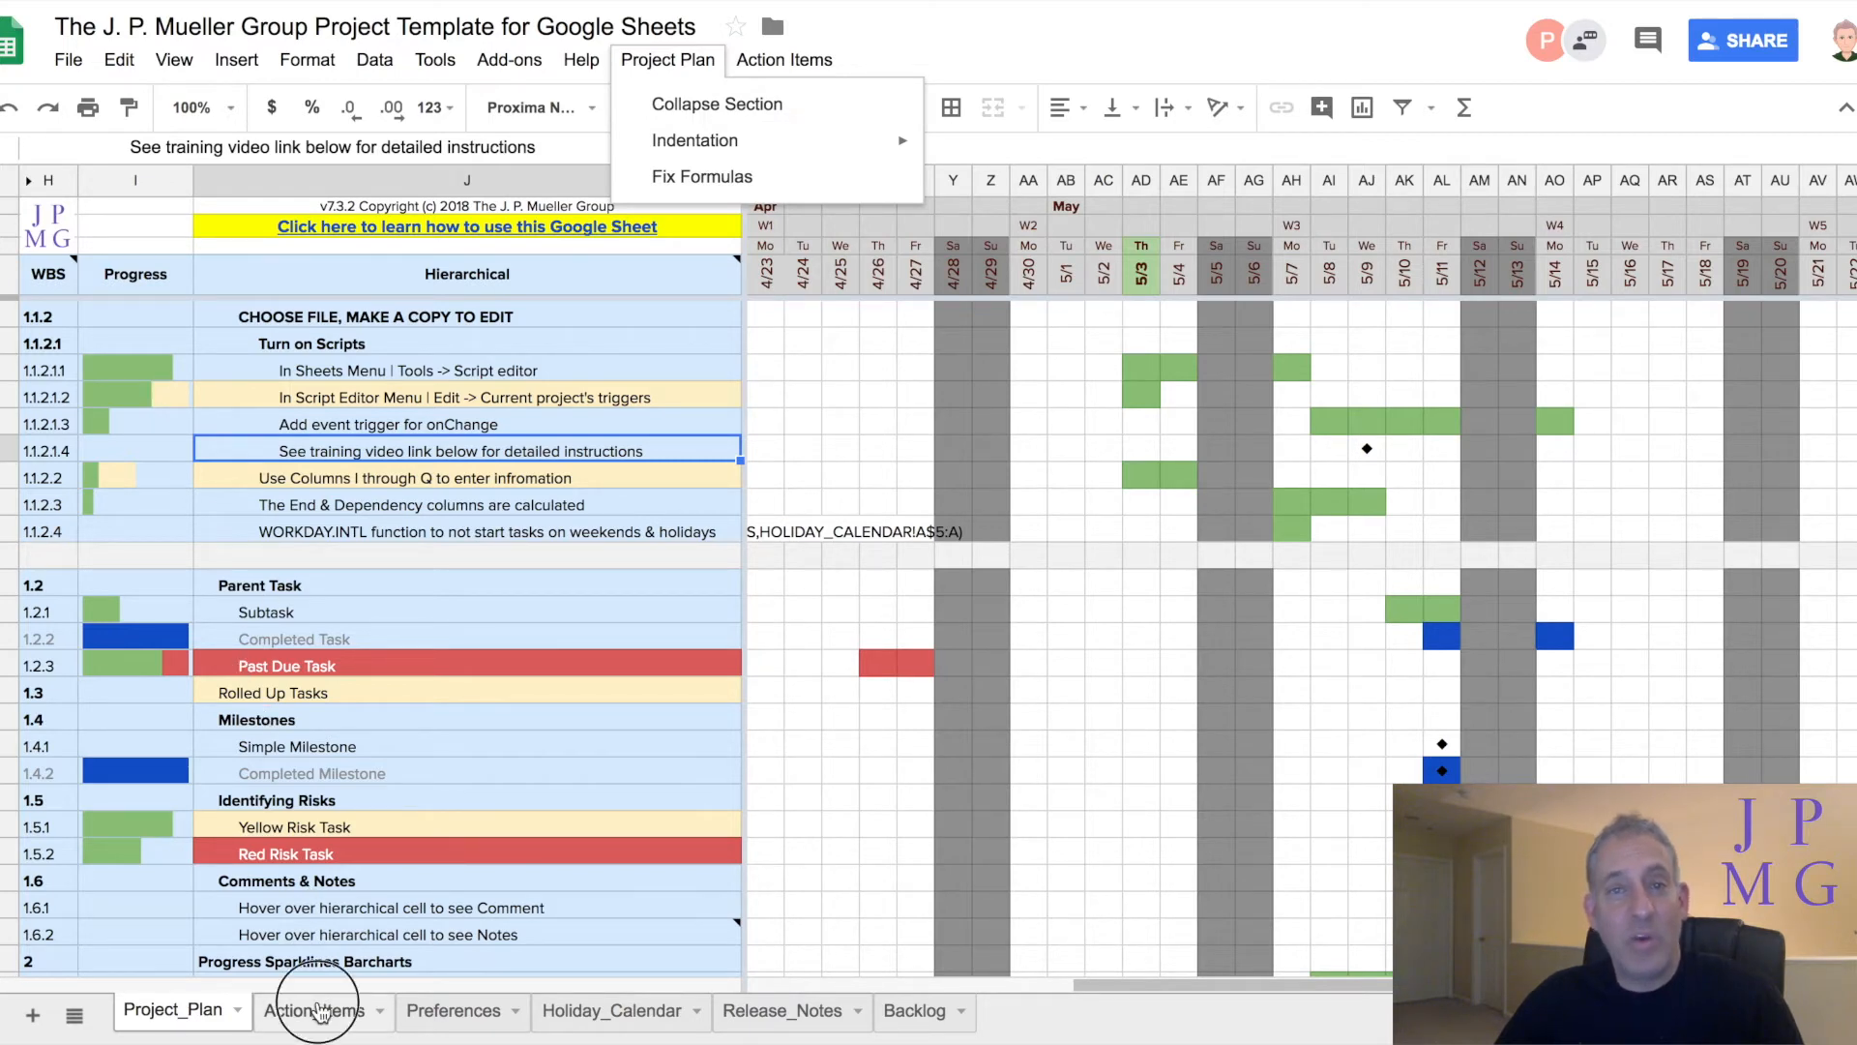
Open Action_Items, select action item 5's WBS reference 1.2.1, then return to Project_Plan
click(312, 1009)
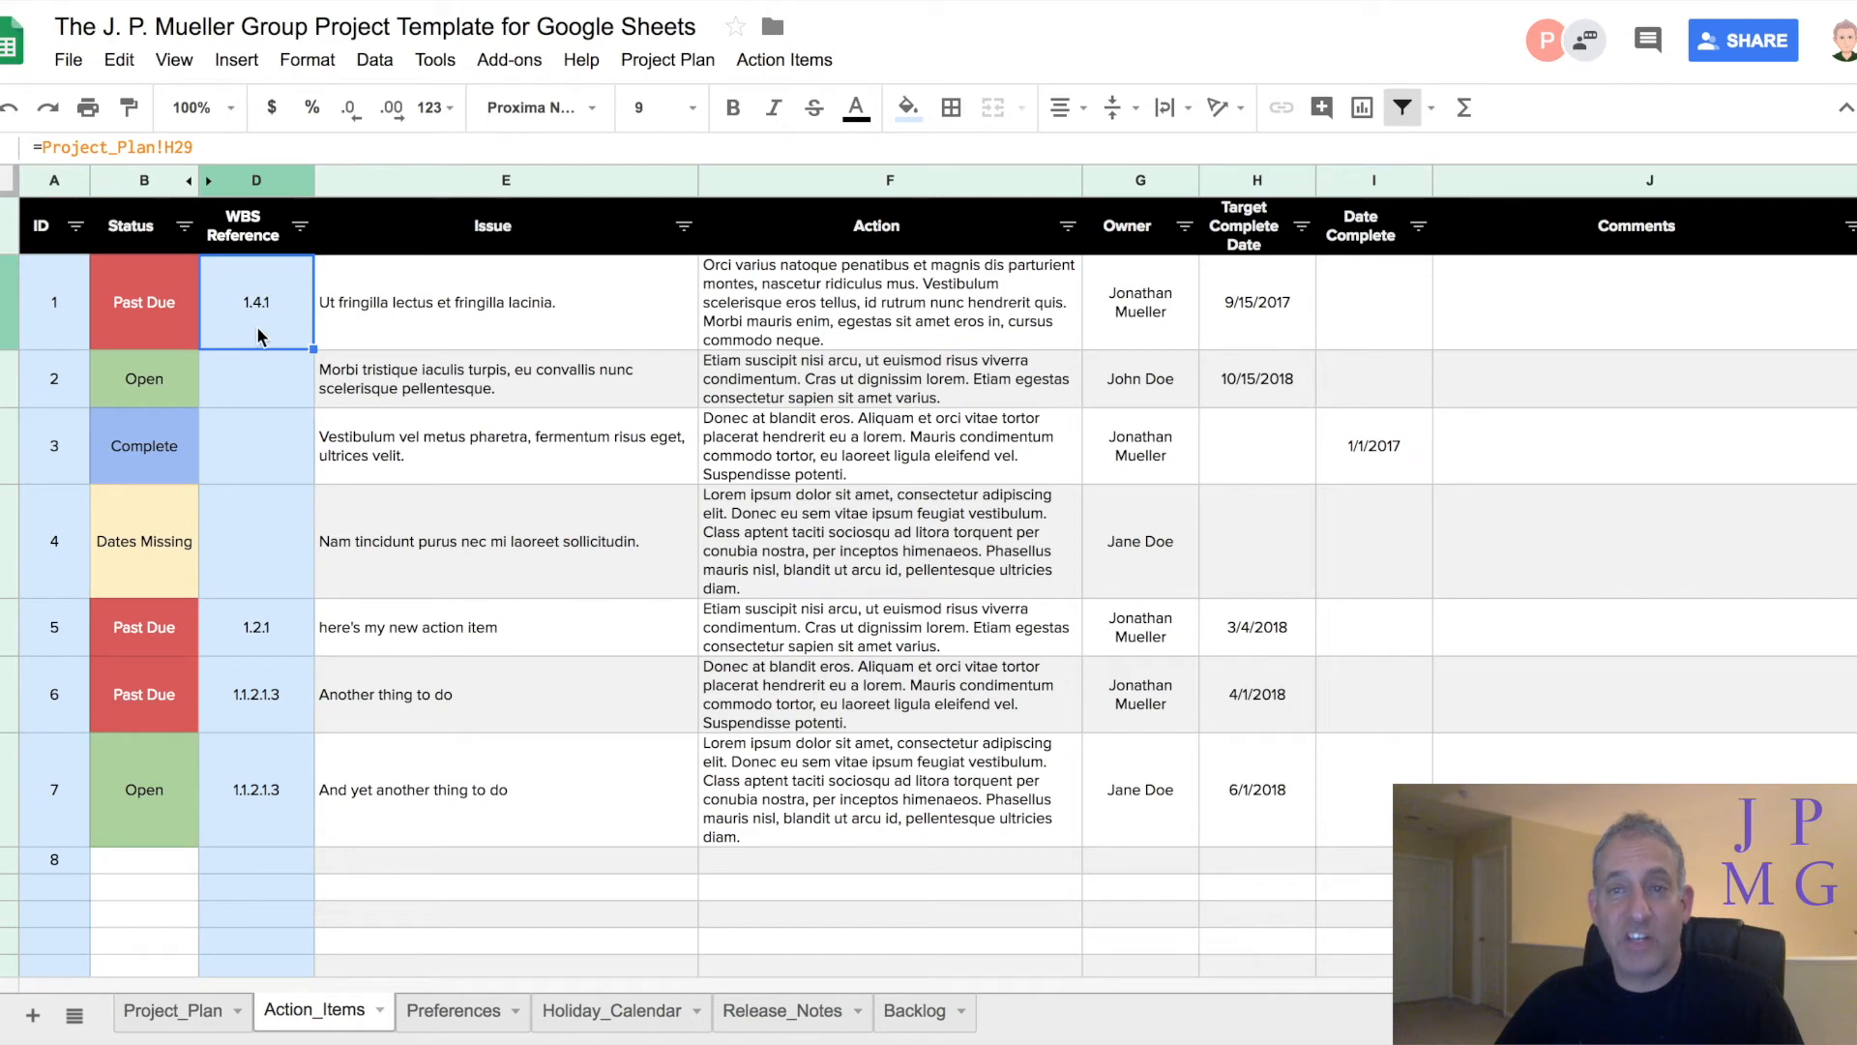
click(255, 626)
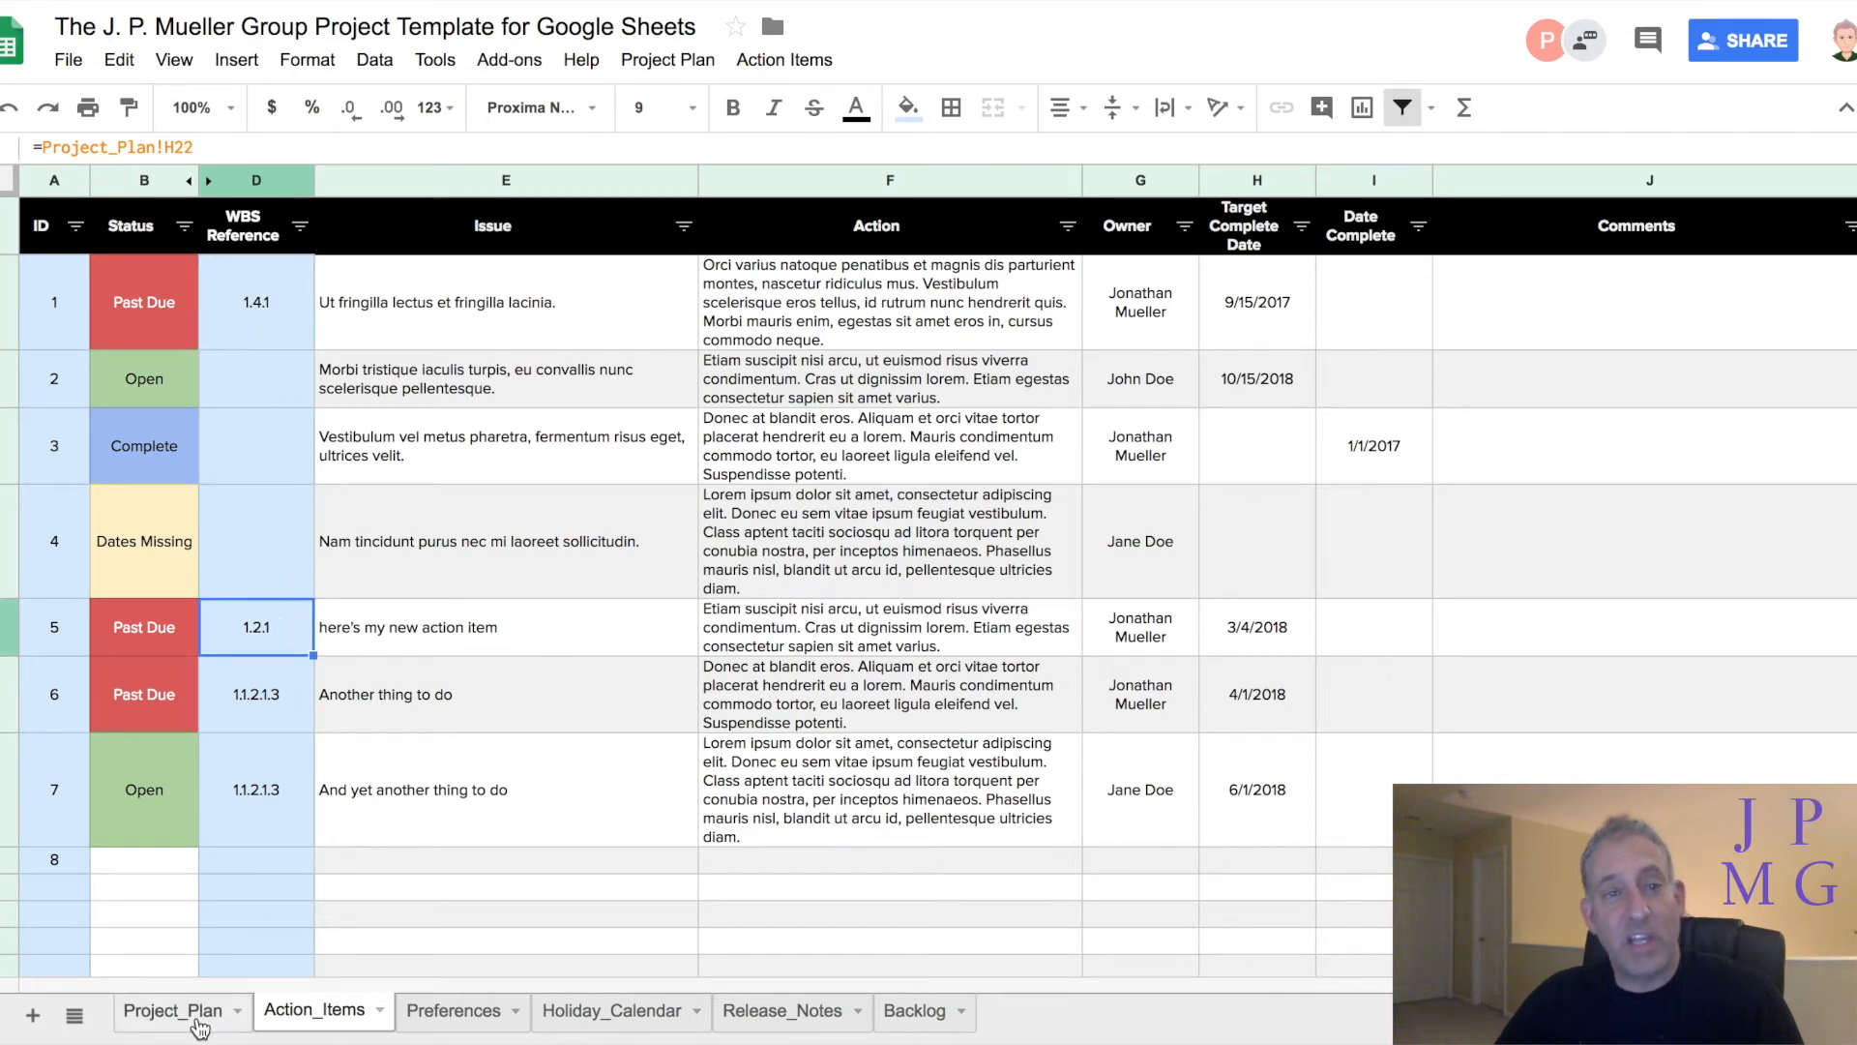
click(782, 59)
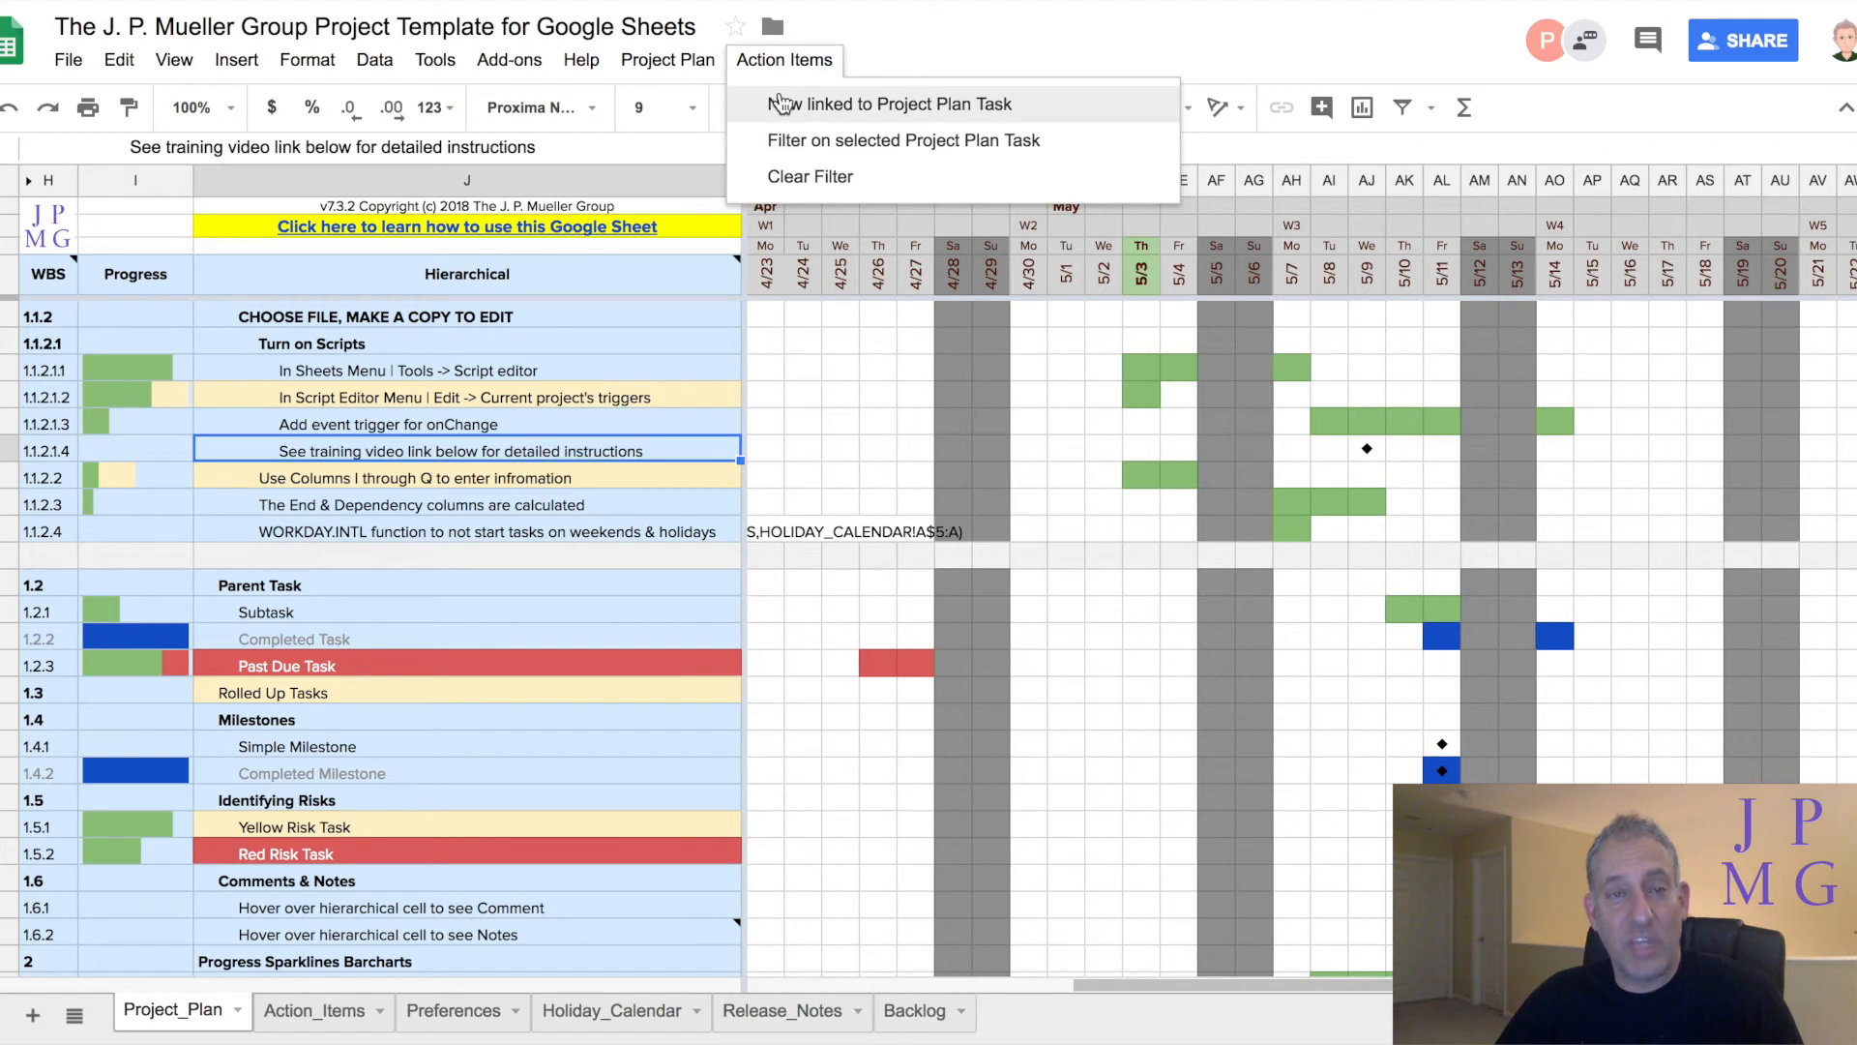
mouse_move(436, 767)
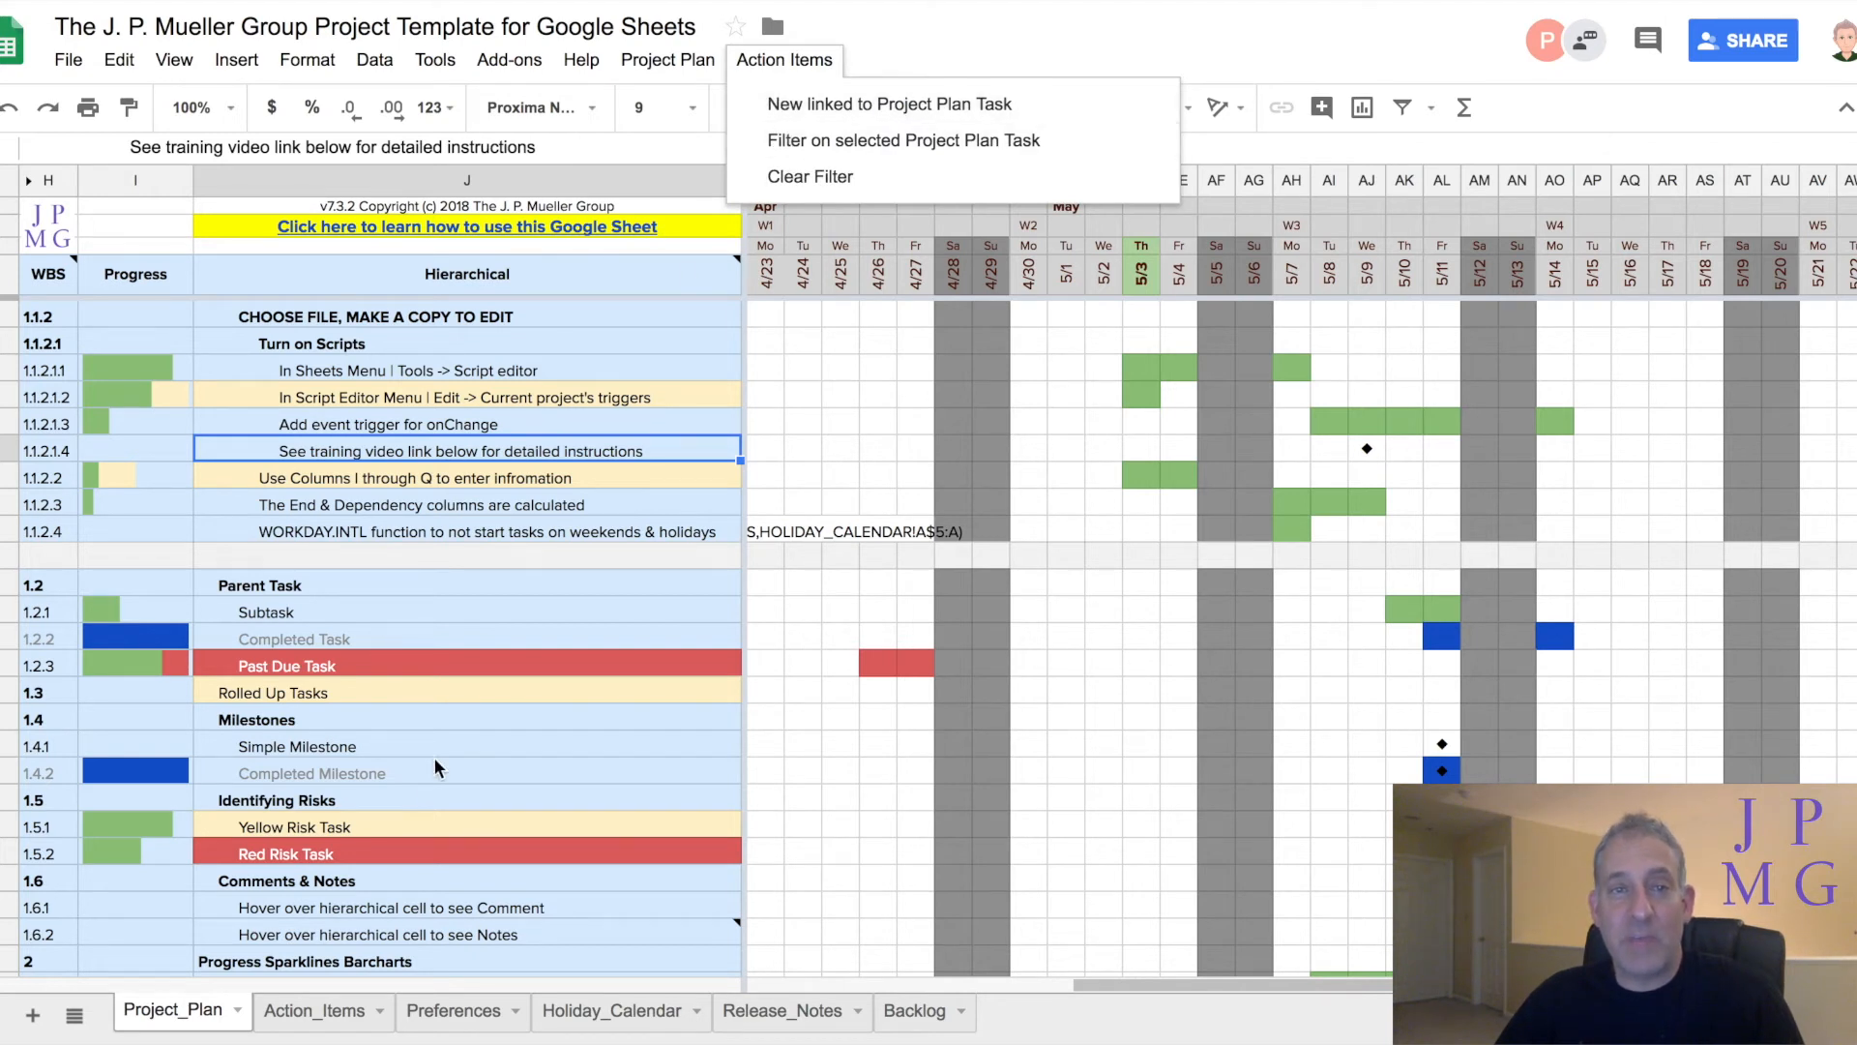
Select the Identifying Risks section row on the Project_Plan sheet
click(466, 800)
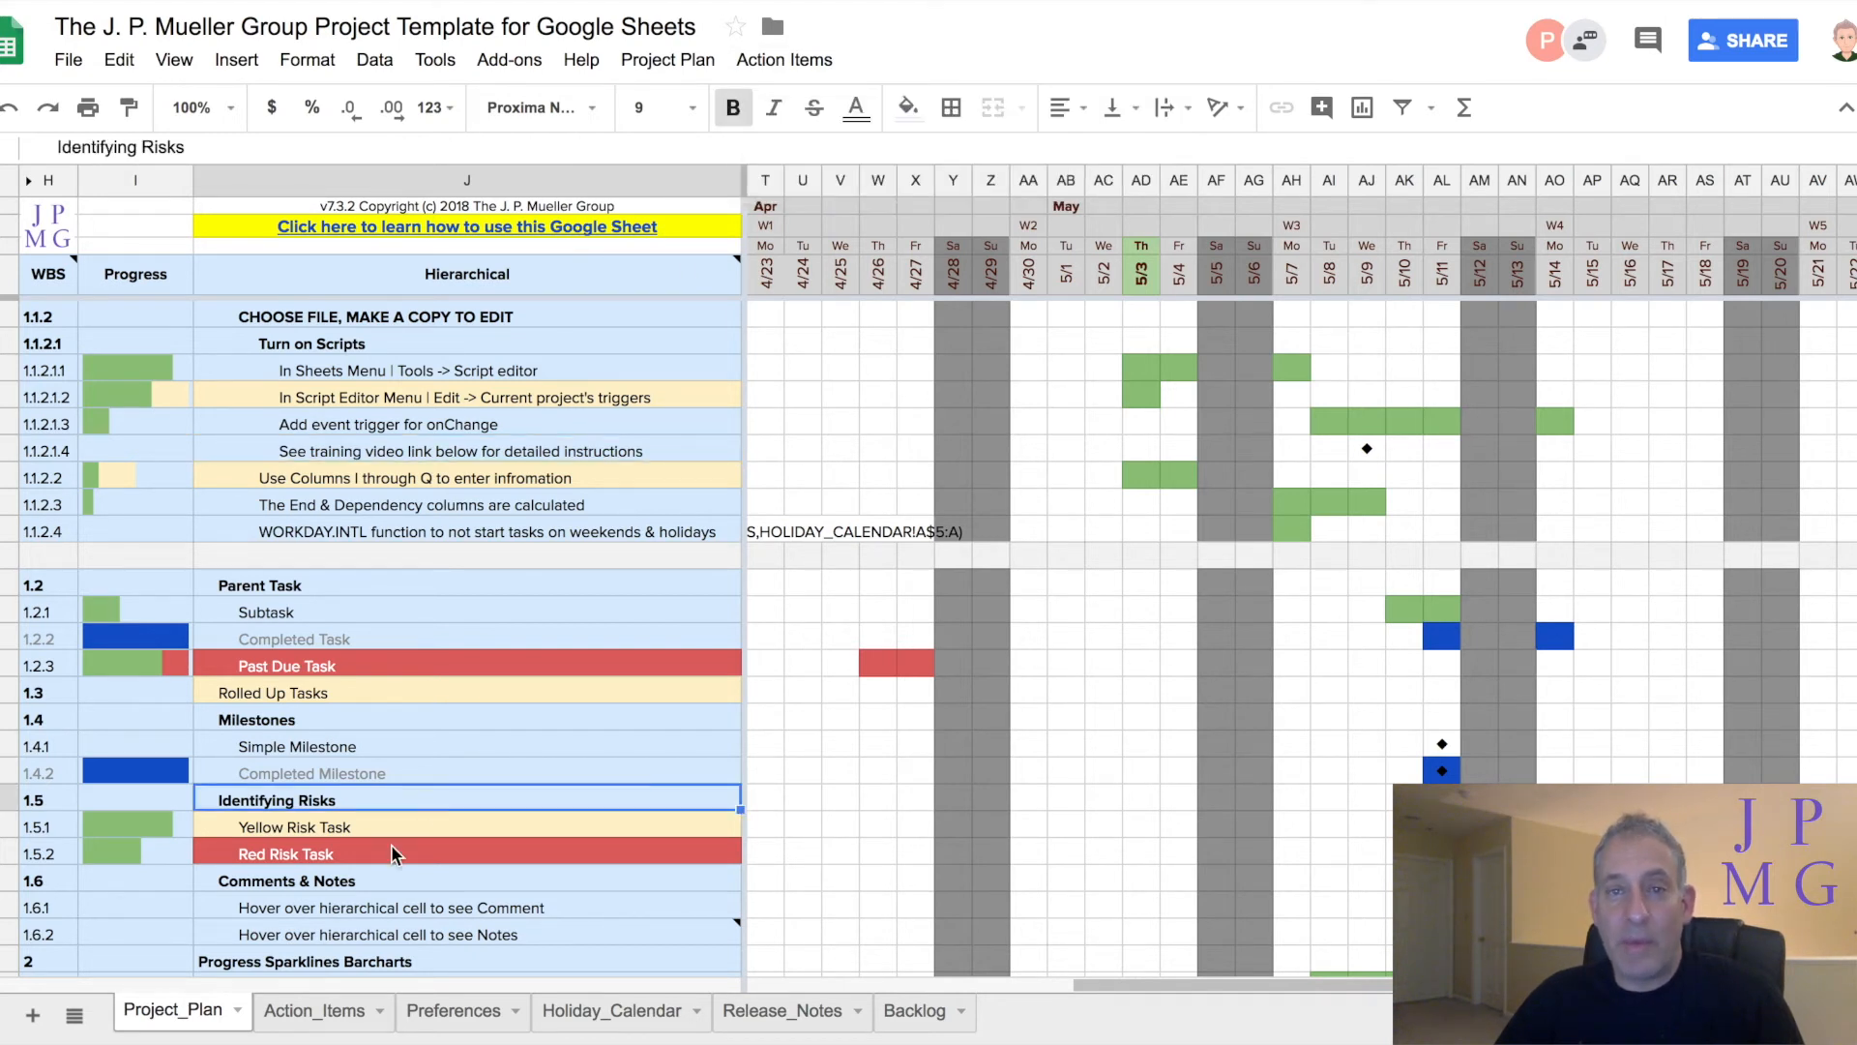
mouse_move(380, 935)
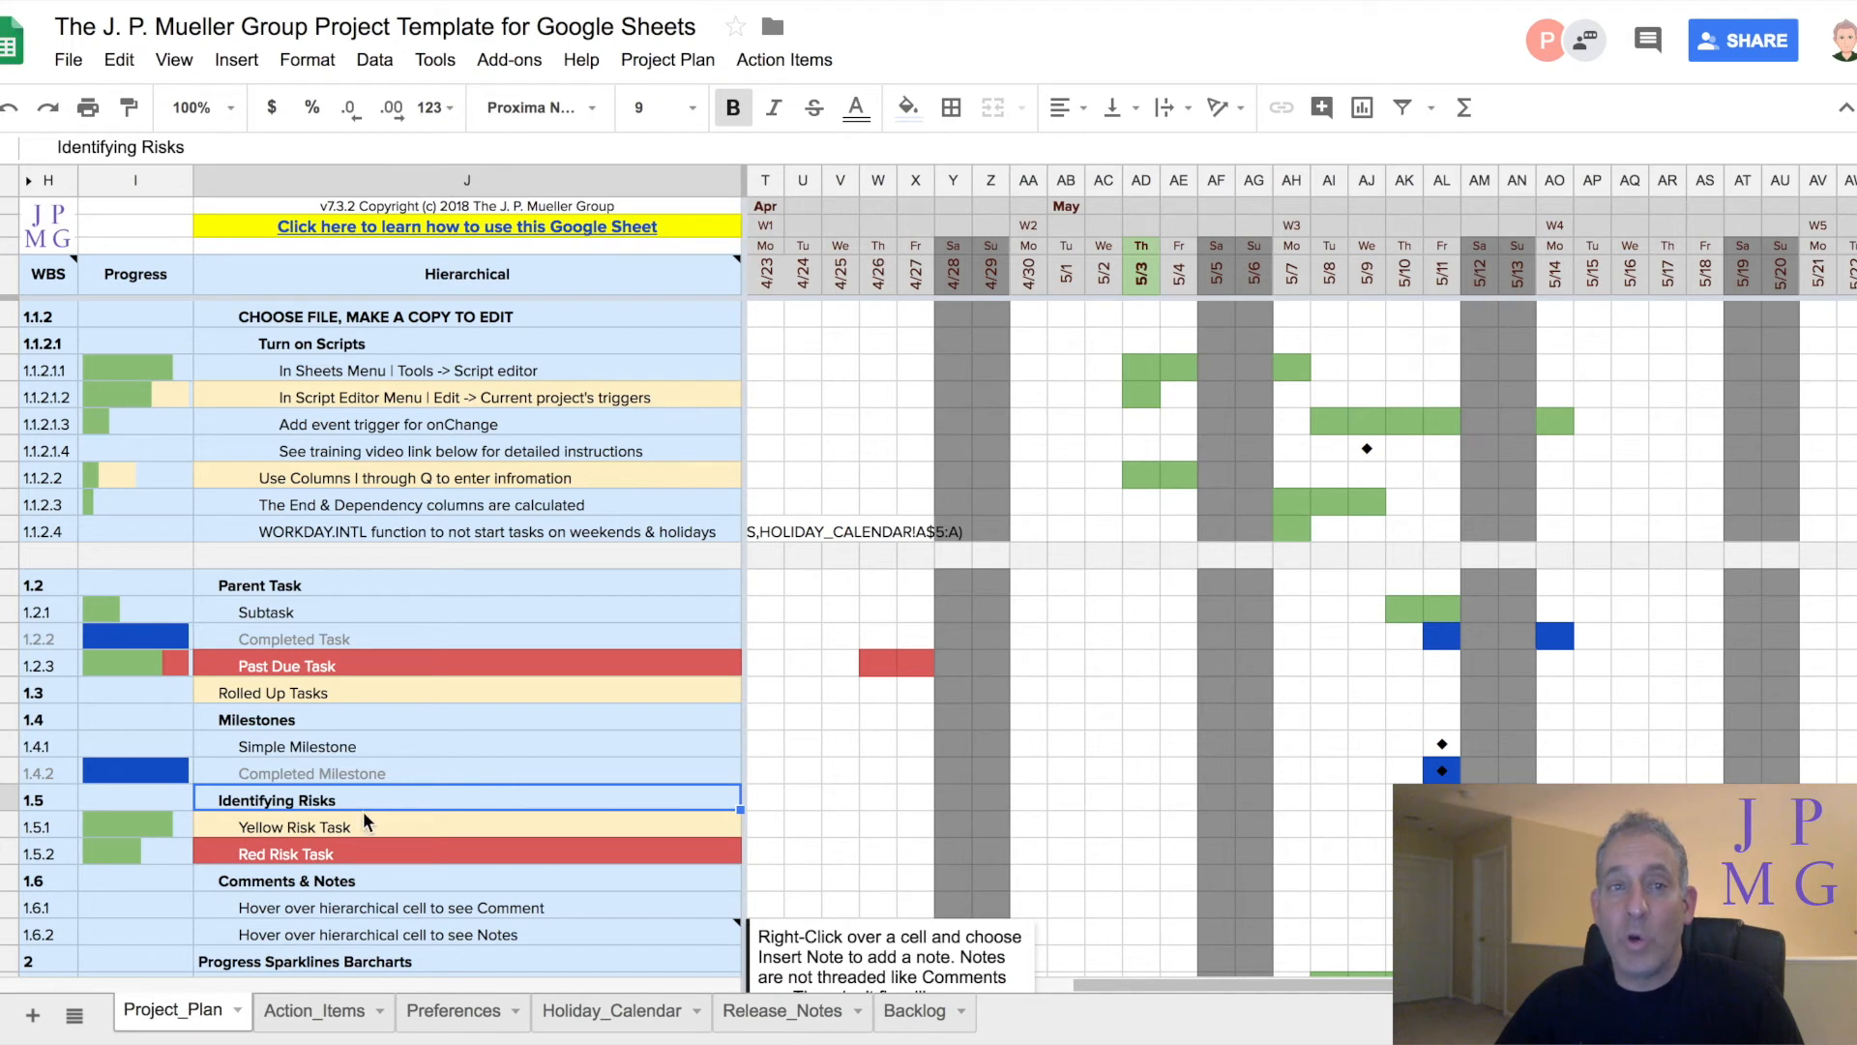